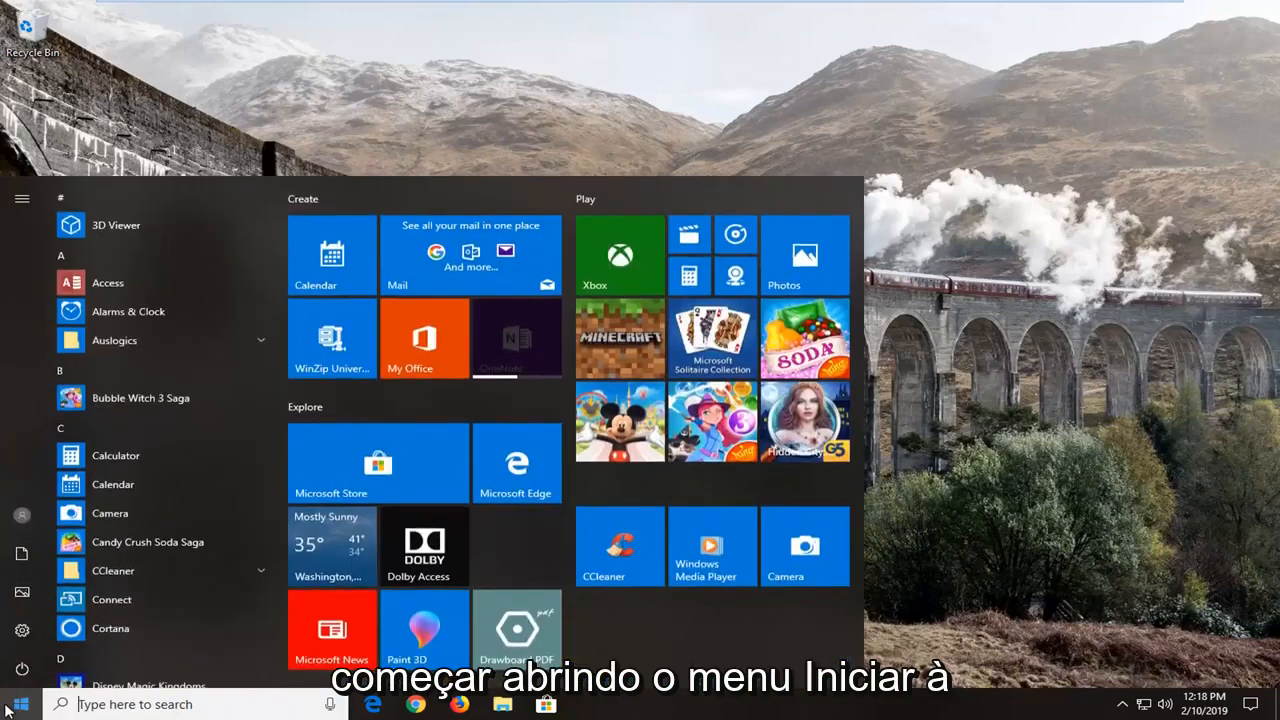
Step: Search 'mouse' from Start and open the Mouse settings page
type("mouse")
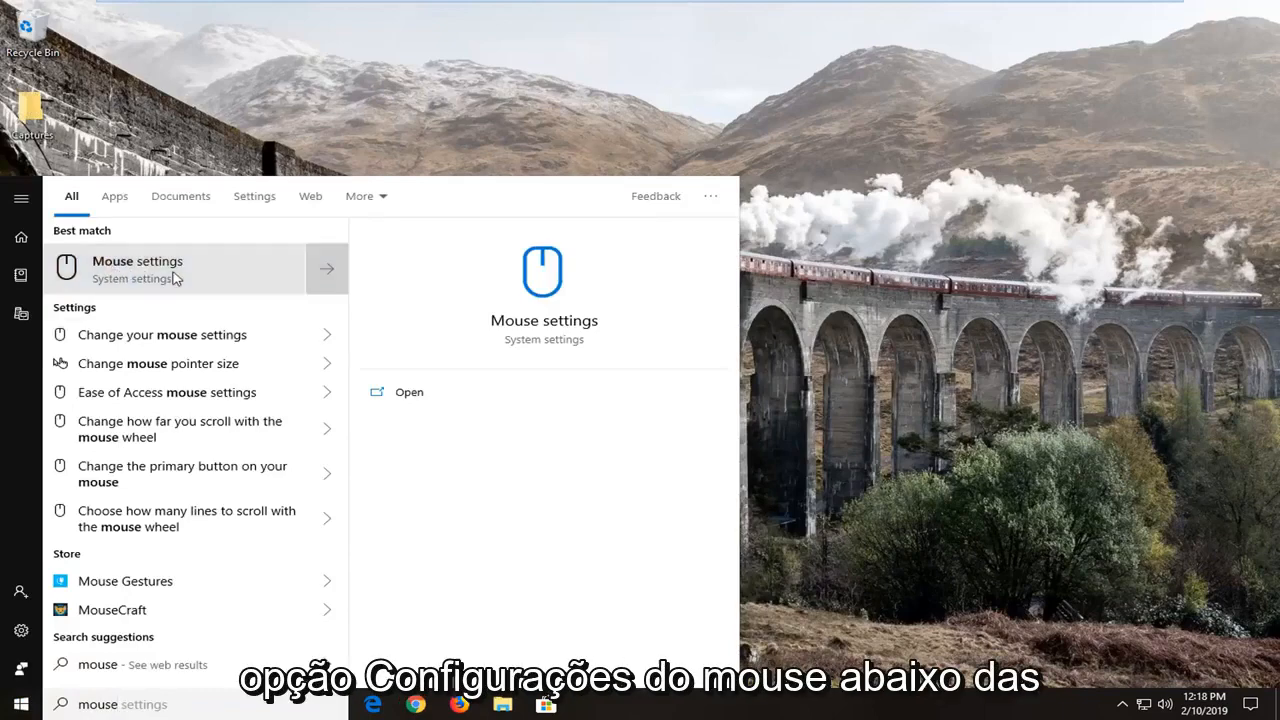
left_click(136, 268)
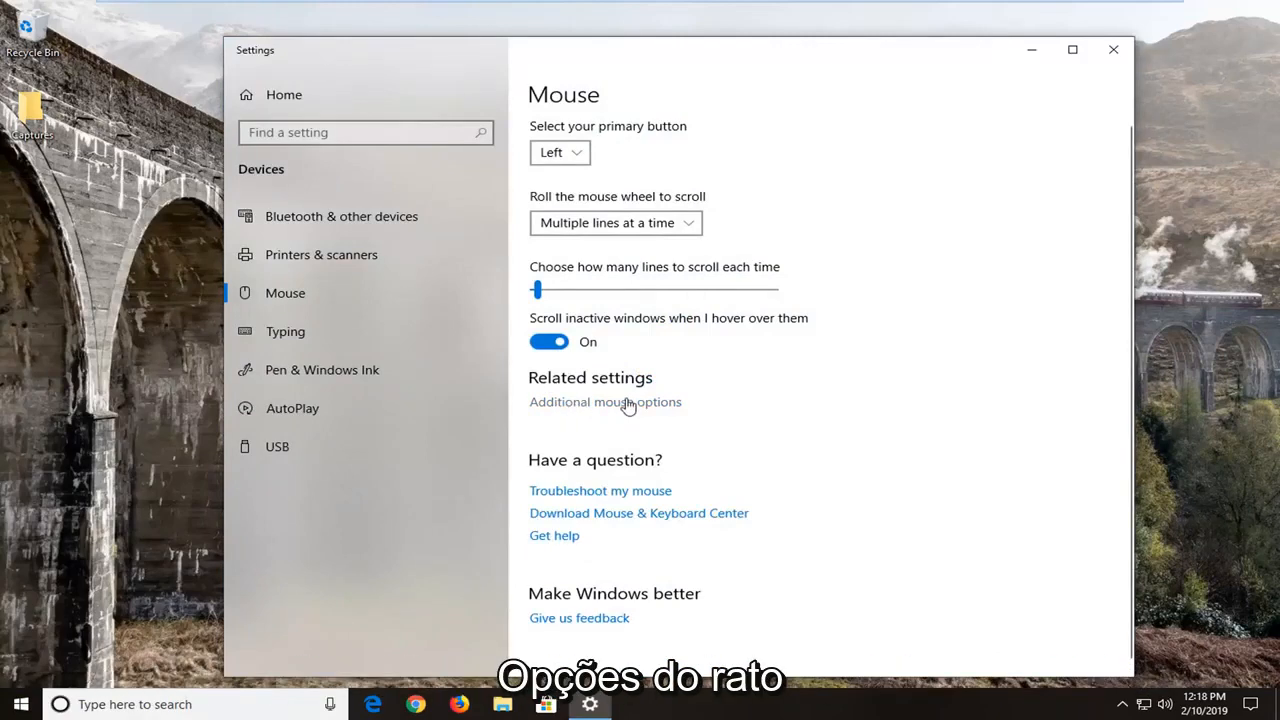
Step: Enable Turn on ClickLock on the Buttons tab of Mouse Properties
left_click(604, 400)
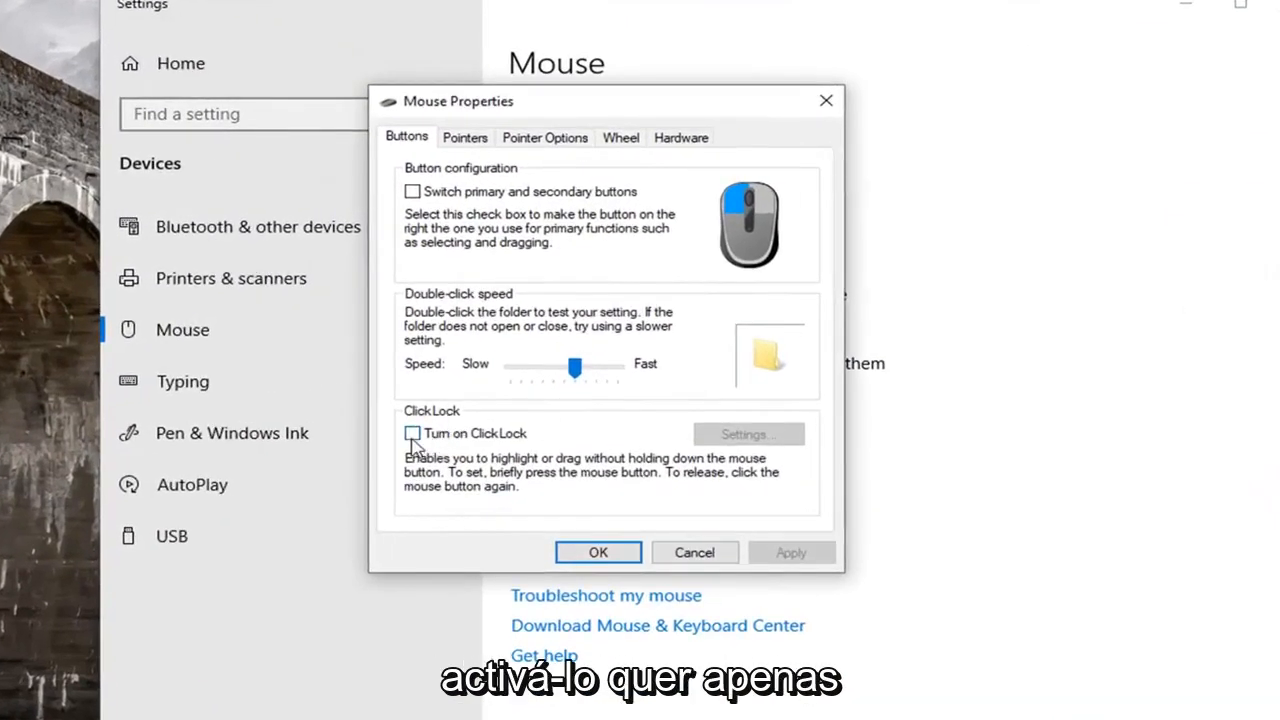
left_click(412, 432)
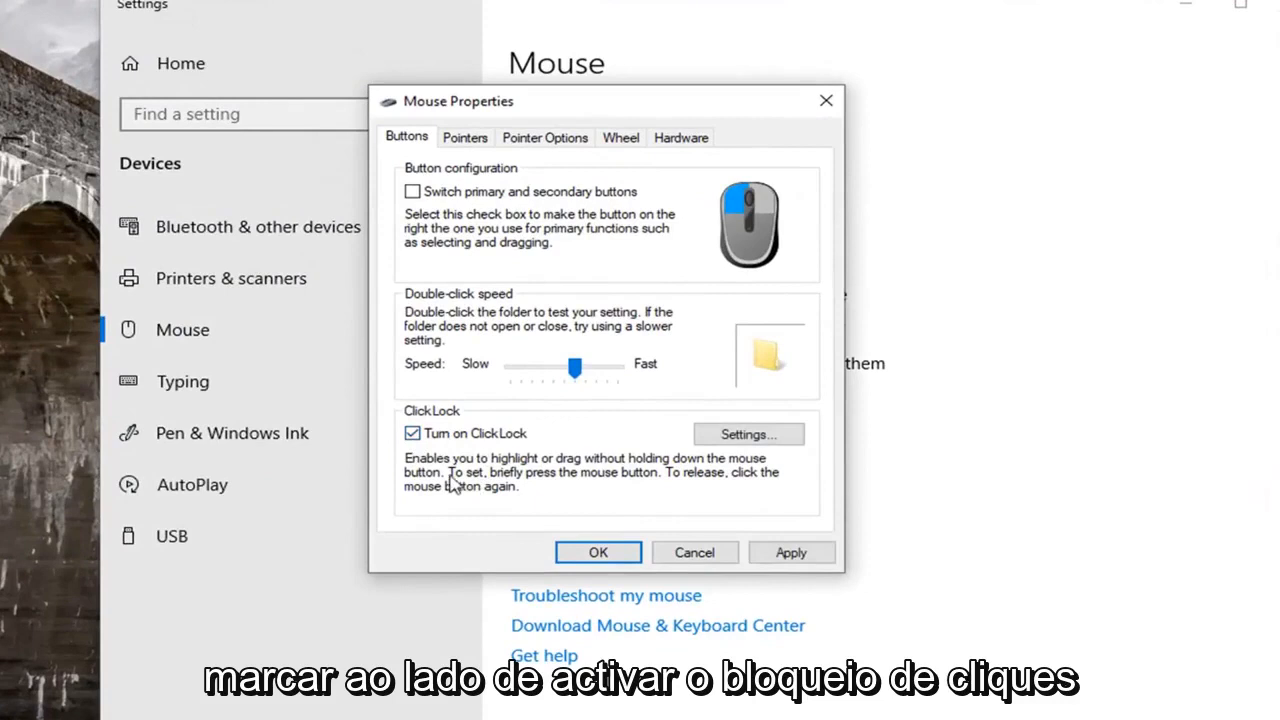
mouse_move(616, 480)
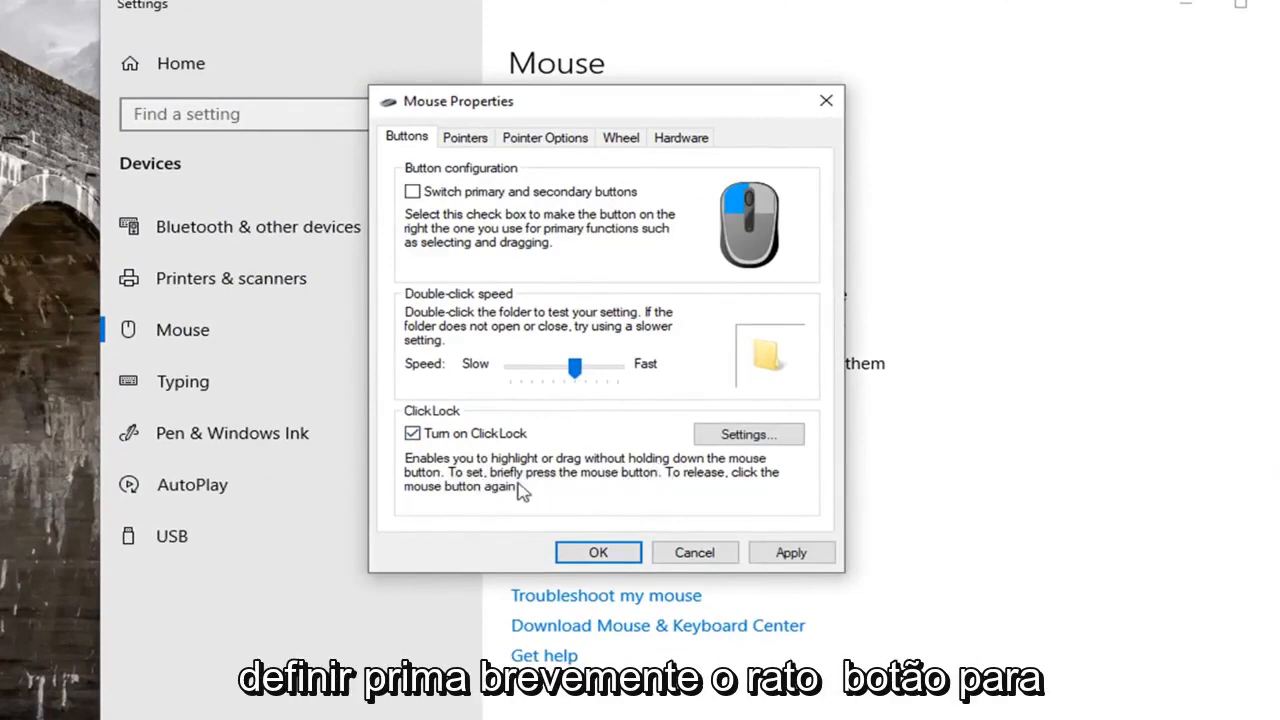
mouse_move(710, 496)
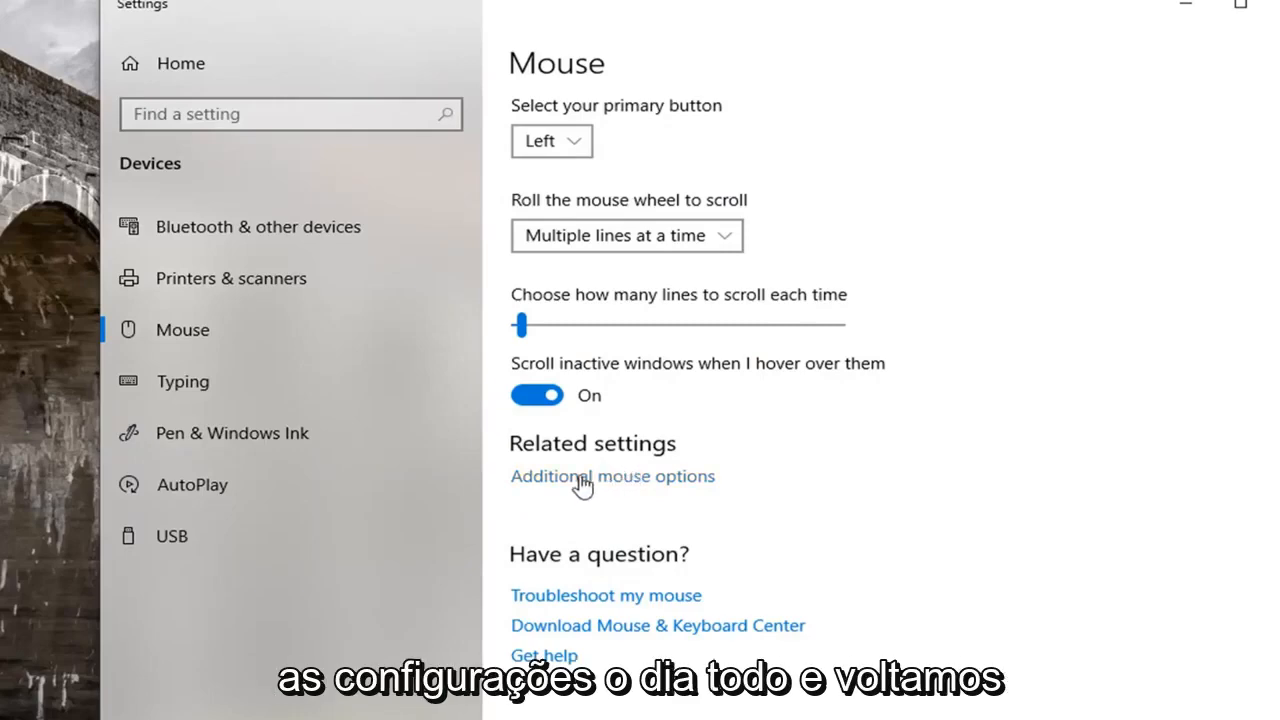
left_click(612, 476)
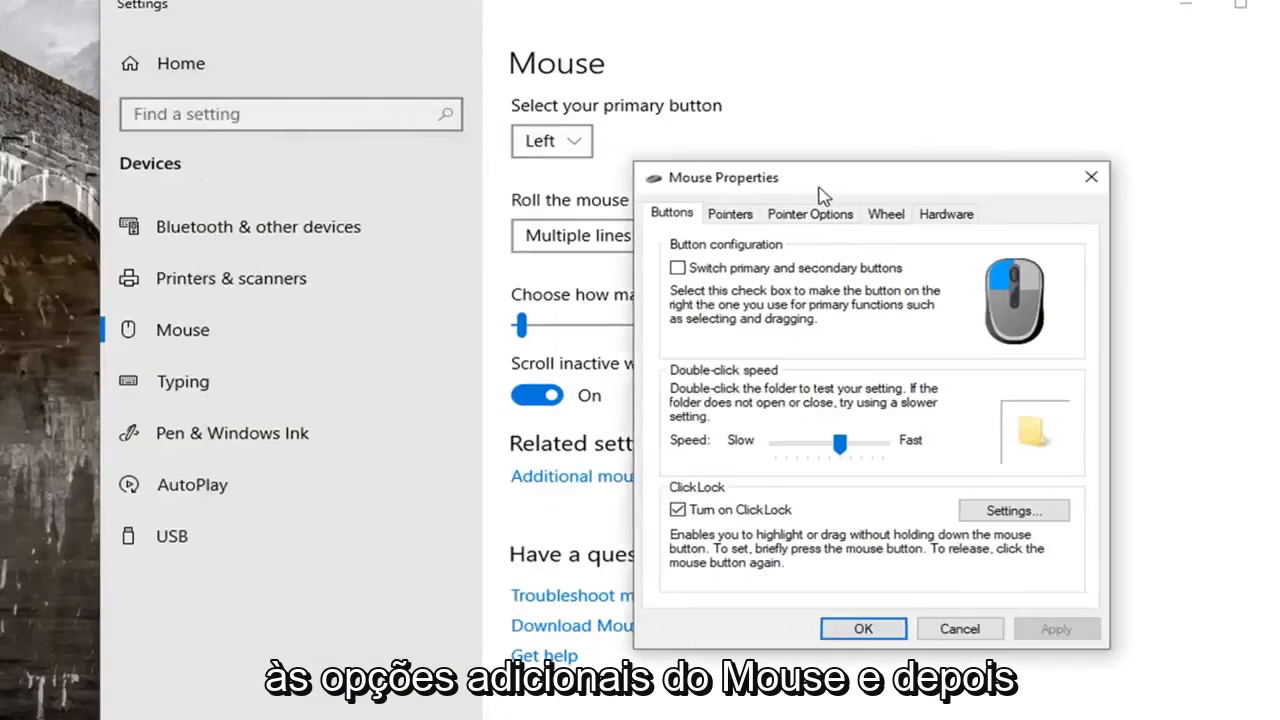
Step: Set the ClickLock hold-time slider to roughly the middle between short and long
left_click(1012, 510)
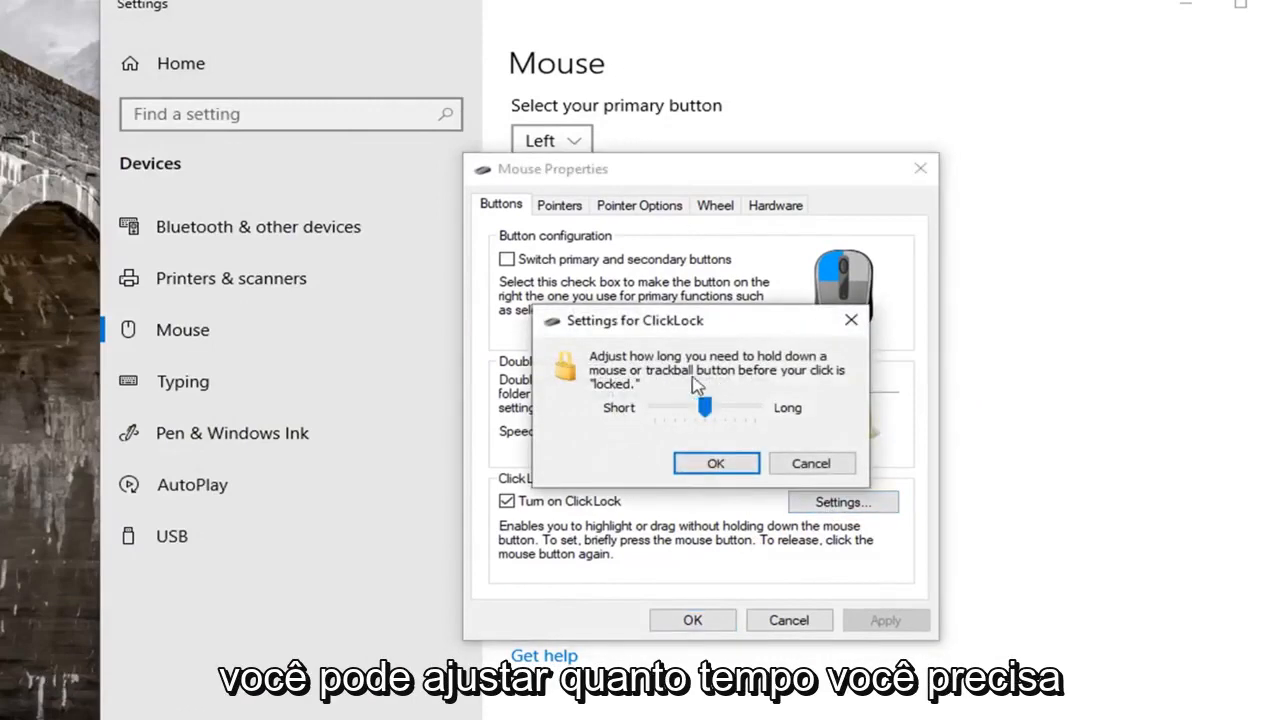
mouse_move(710, 436)
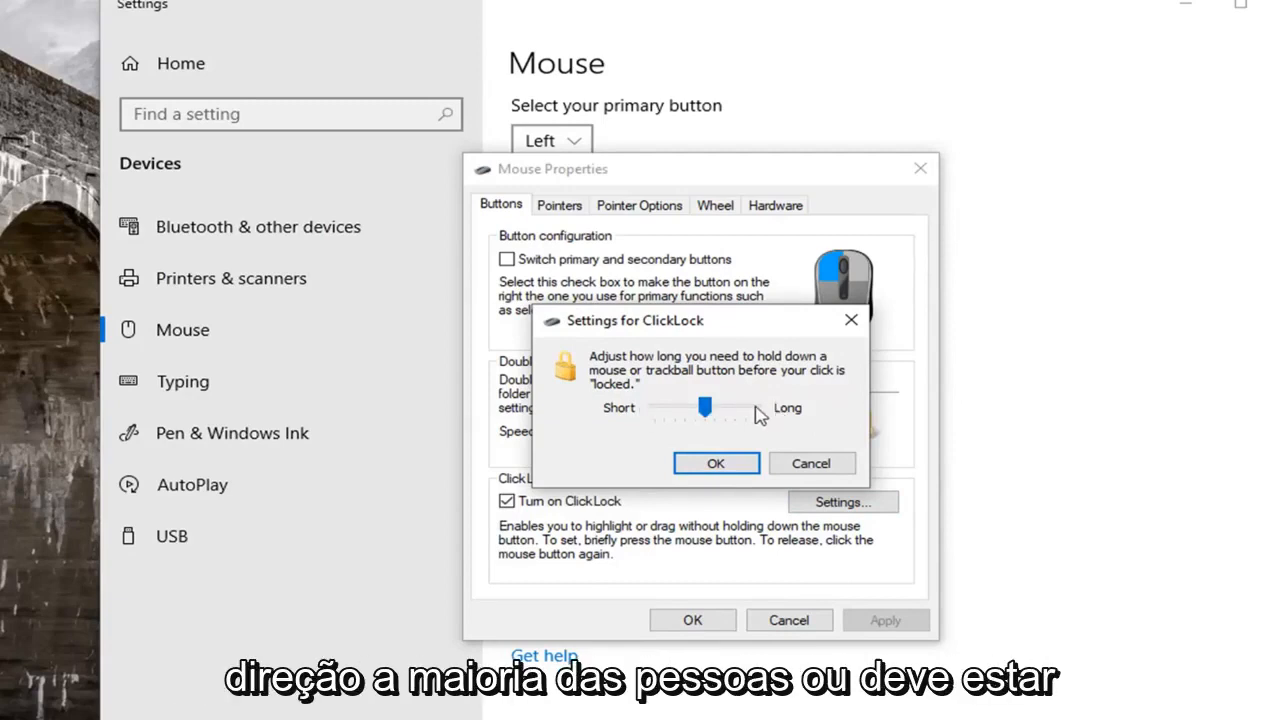
left_click_drag(704, 408, 690, 408)
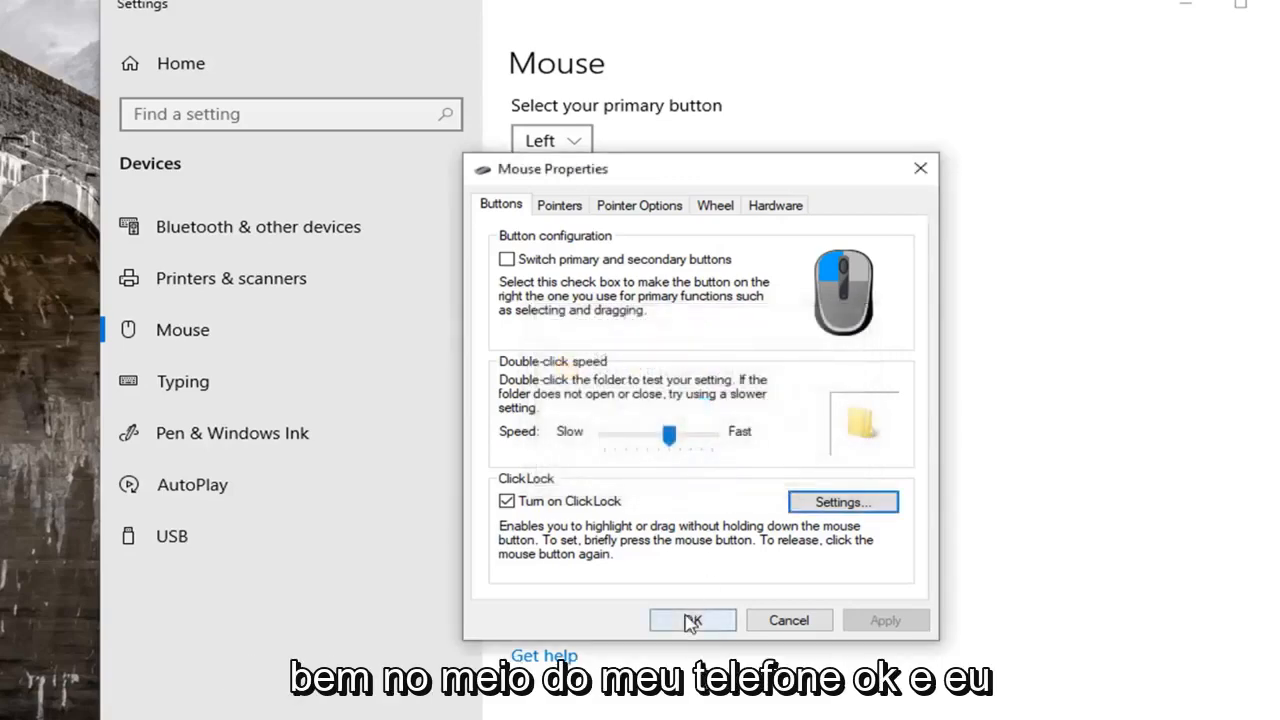
Step: Confirm Mouse Properties with OK and close the Settings window
left_click(692, 620)
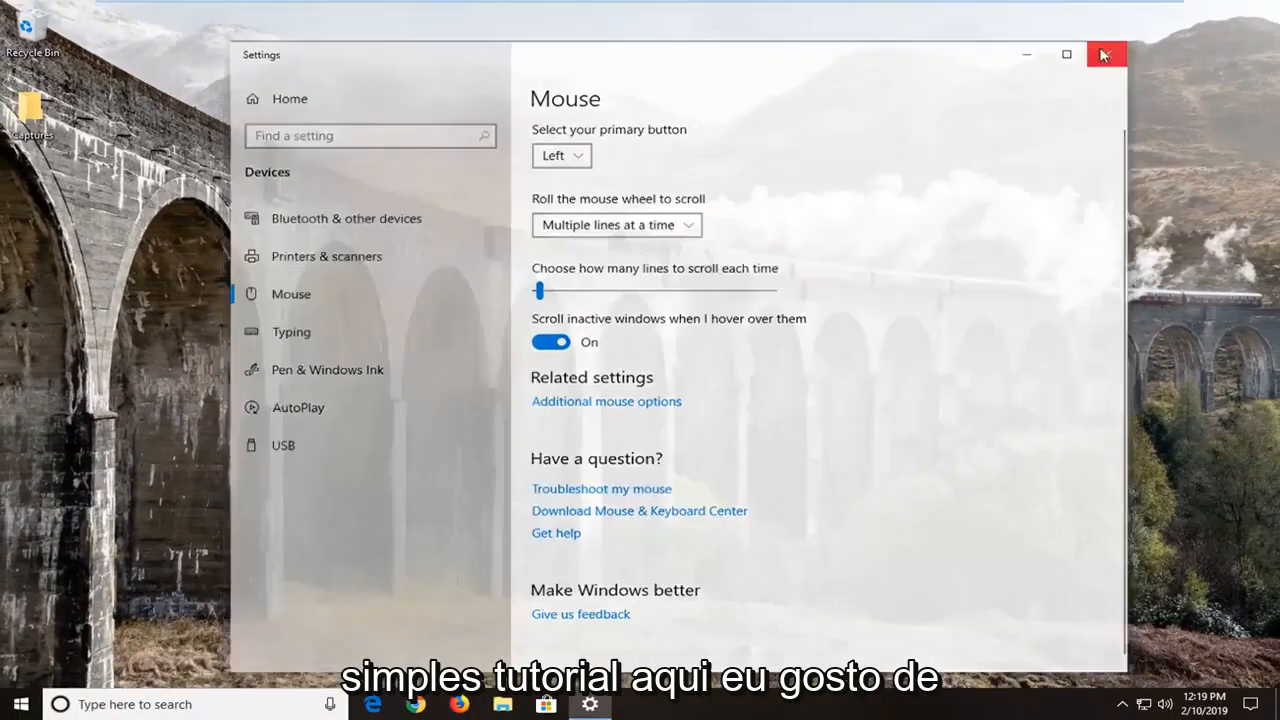
left_click(1106, 56)
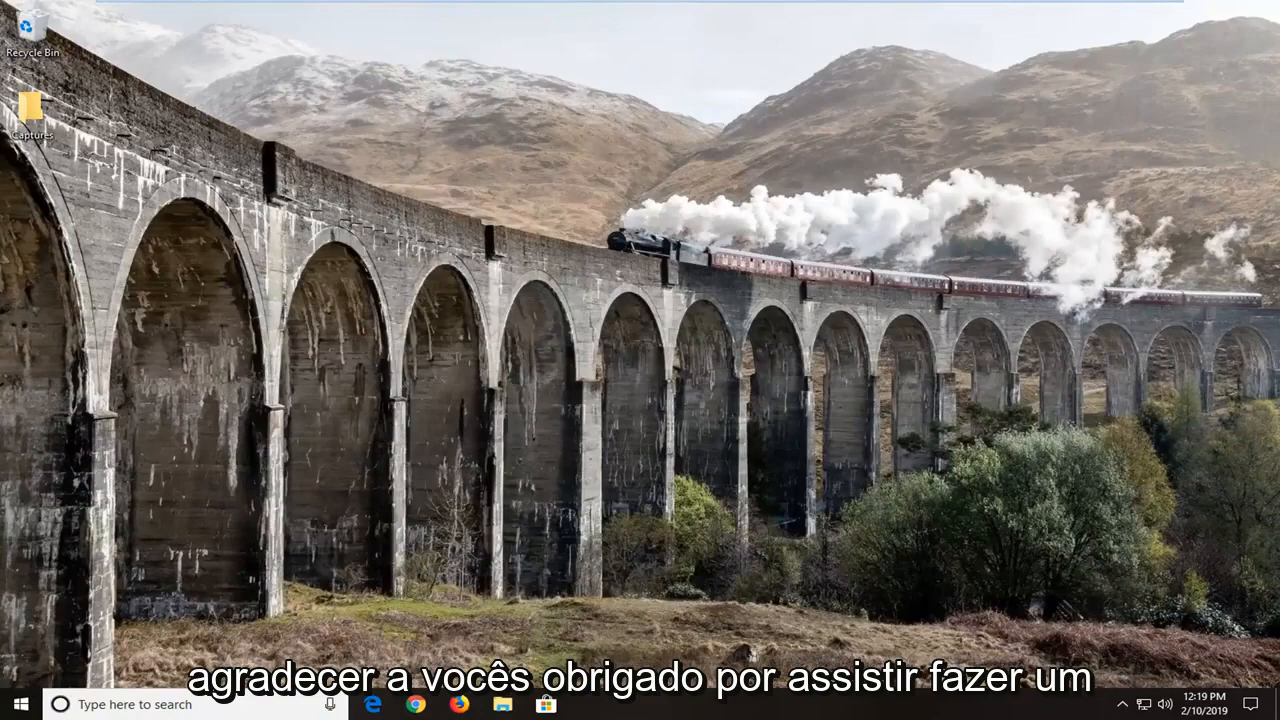